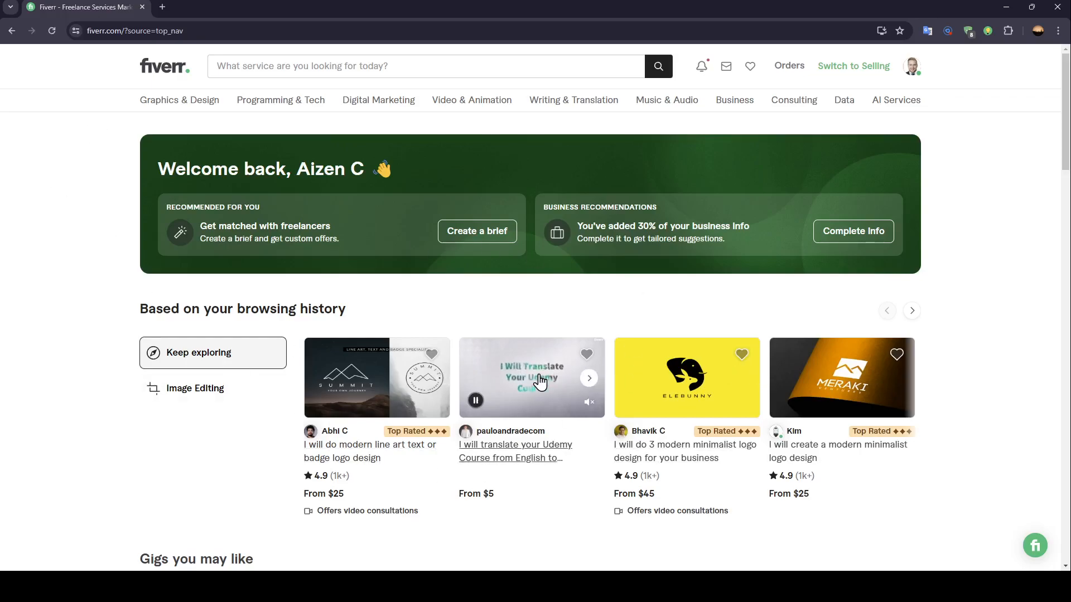
# Browse the Fiverr homepage and open the Logo Design category under Graphics & Design.
pyautogui.scroll(-3)
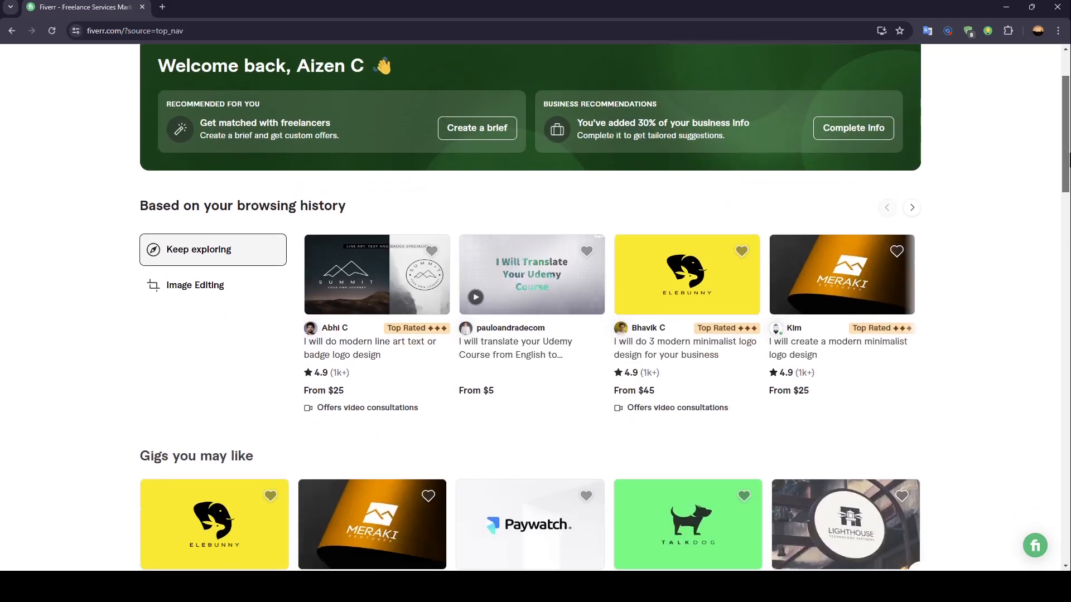
pyautogui.scroll(-3)
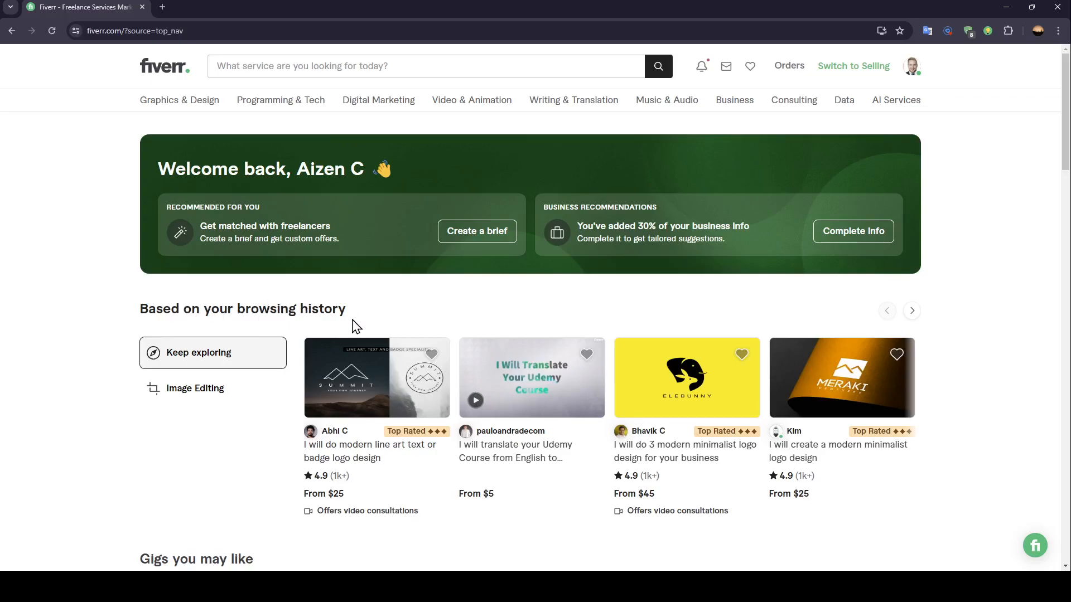
pyautogui.moveTo(228, 49)
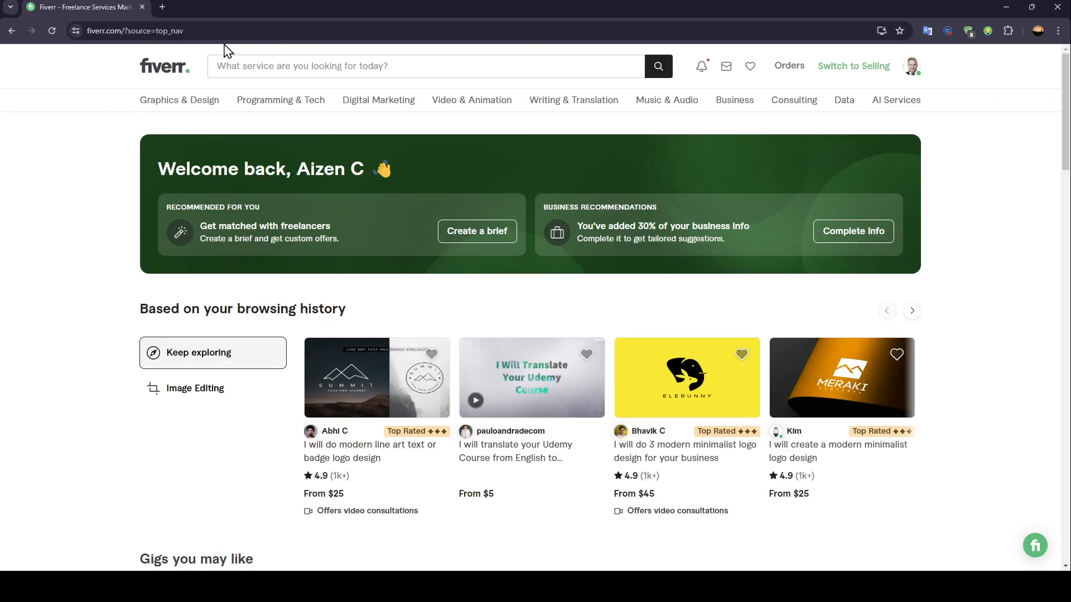
pyautogui.moveTo(633, 57)
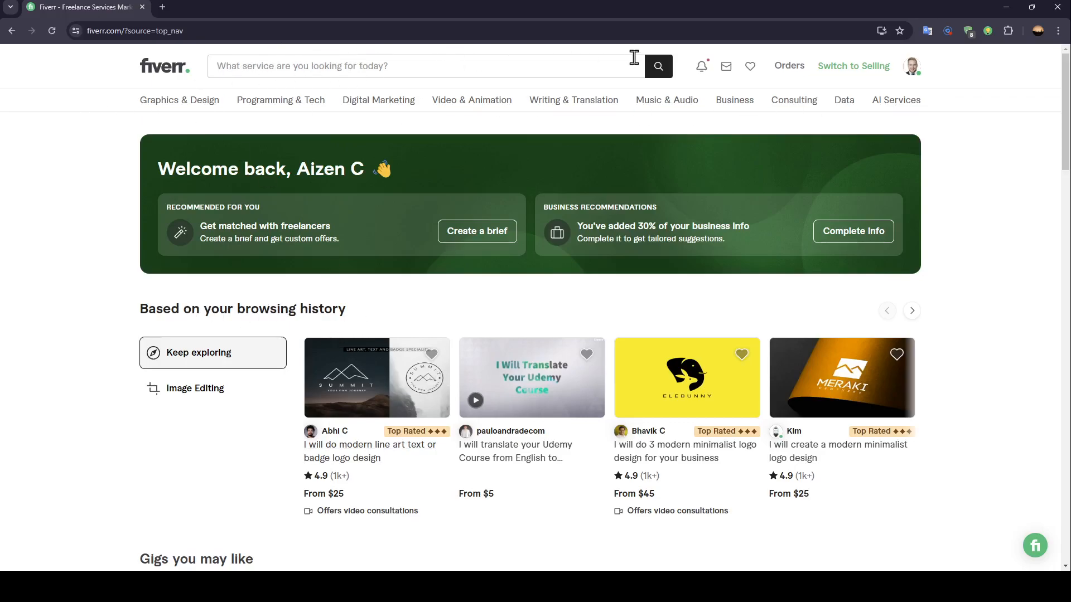
pyautogui.moveTo(700, 66)
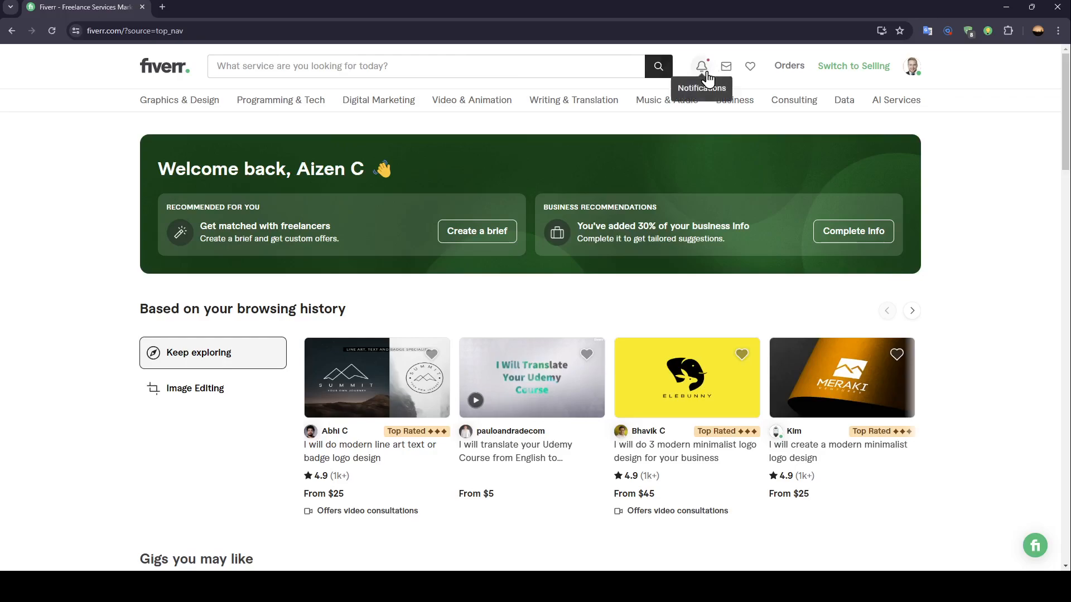
pyautogui.moveTo(749, 67)
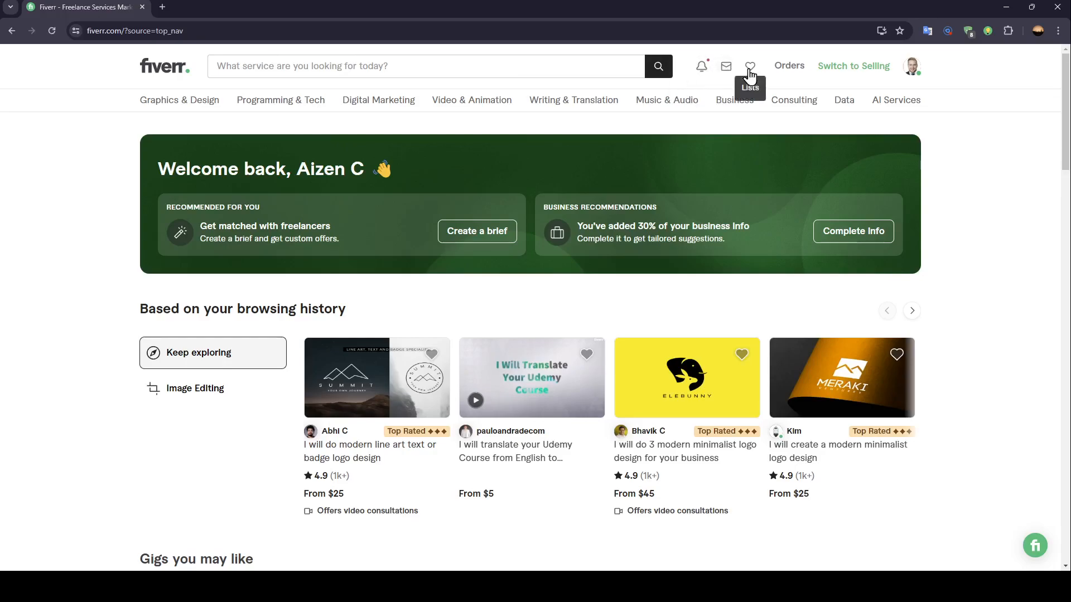
pyautogui.moveTo(789, 66)
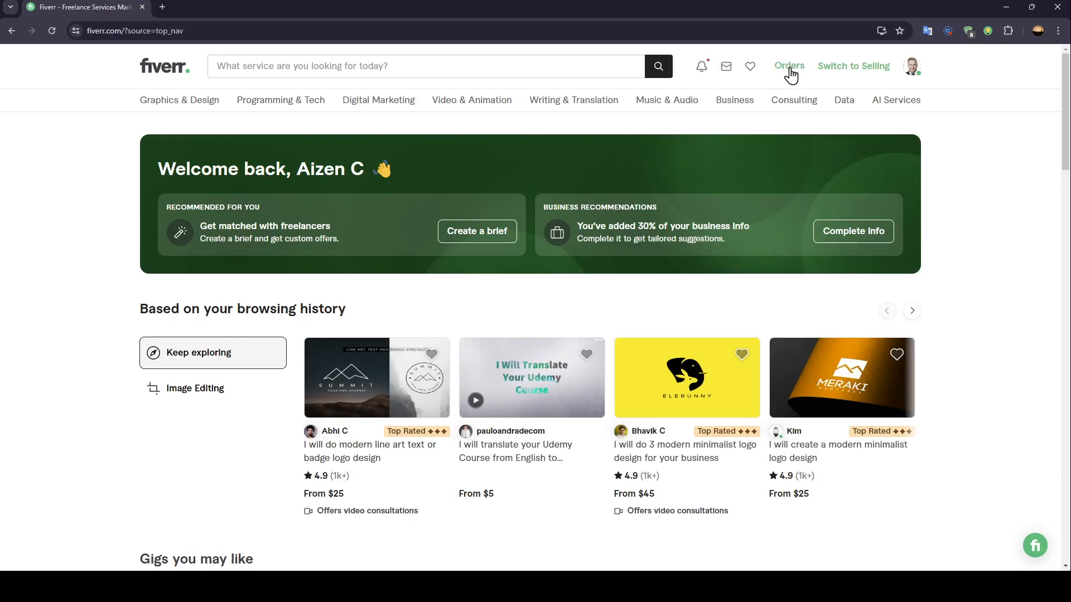
pyautogui.moveTo(853, 66)
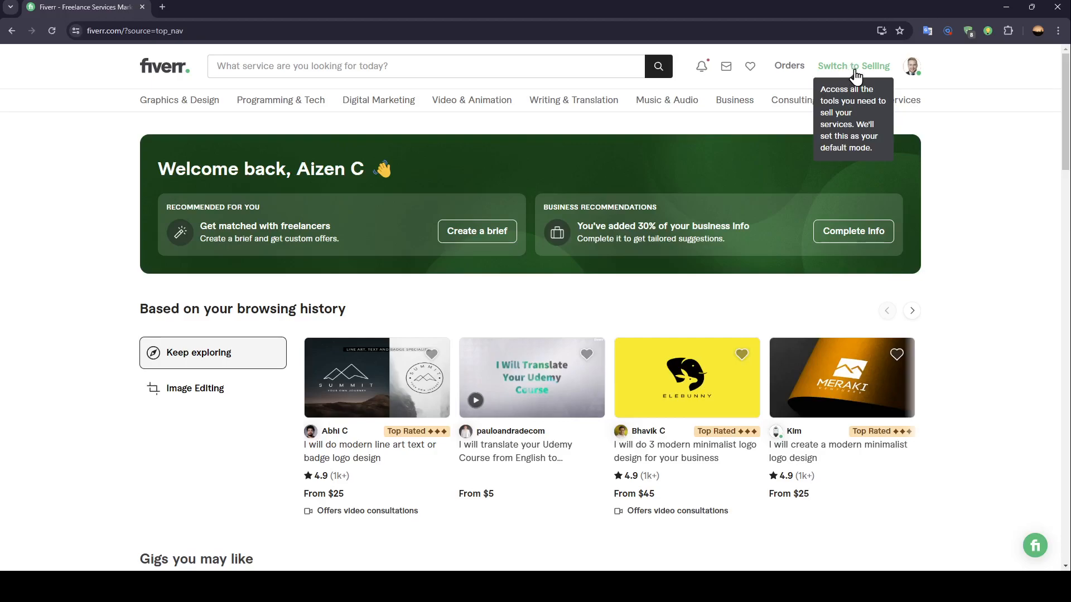
pyautogui.moveTo(914, 67)
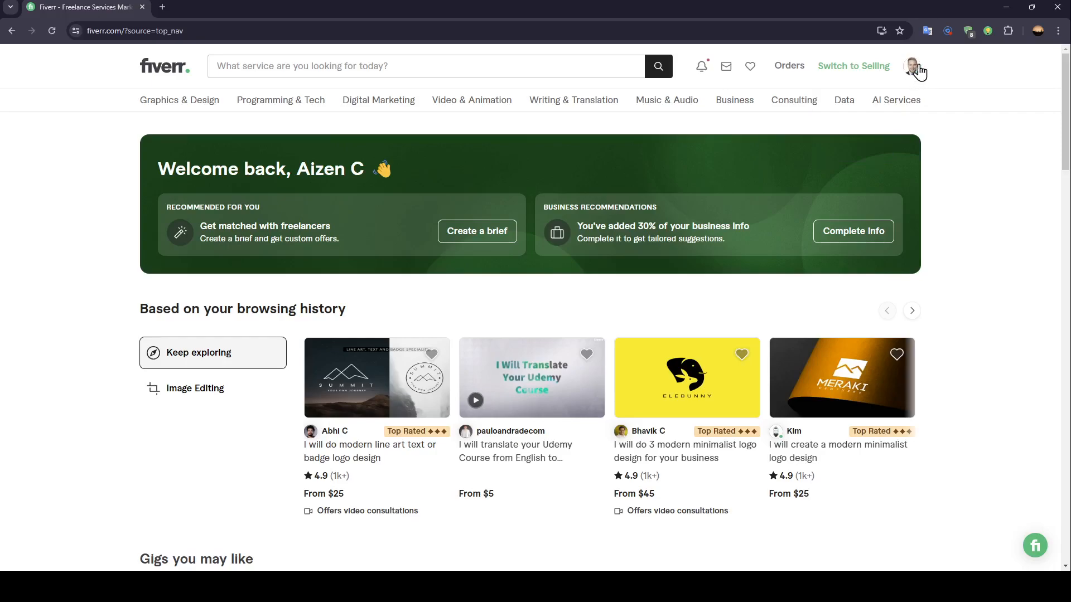
pyautogui.click(914, 66)
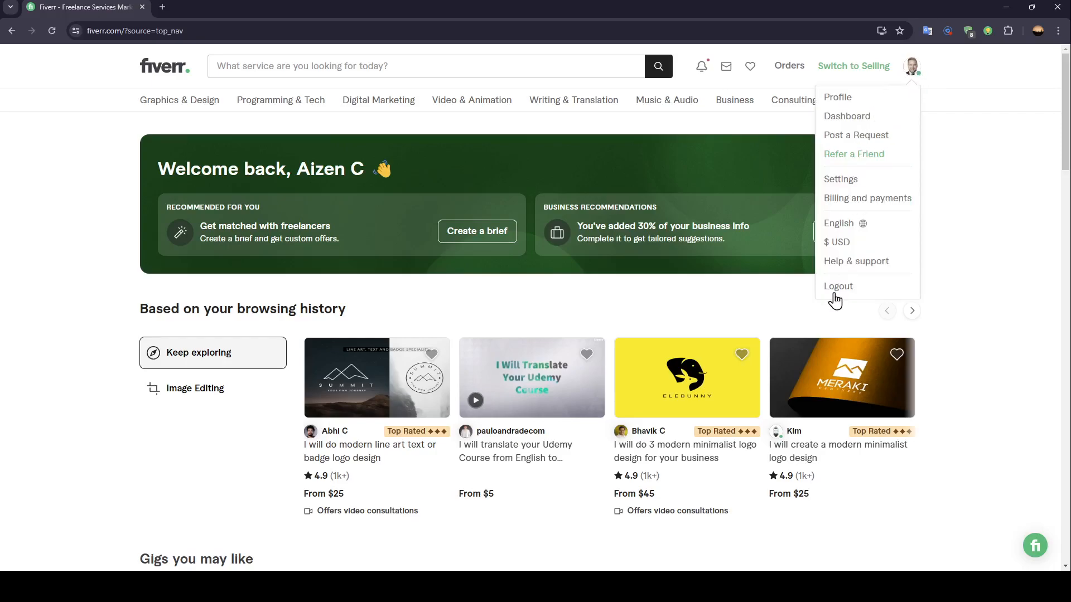
pyautogui.moveTo(847, 116)
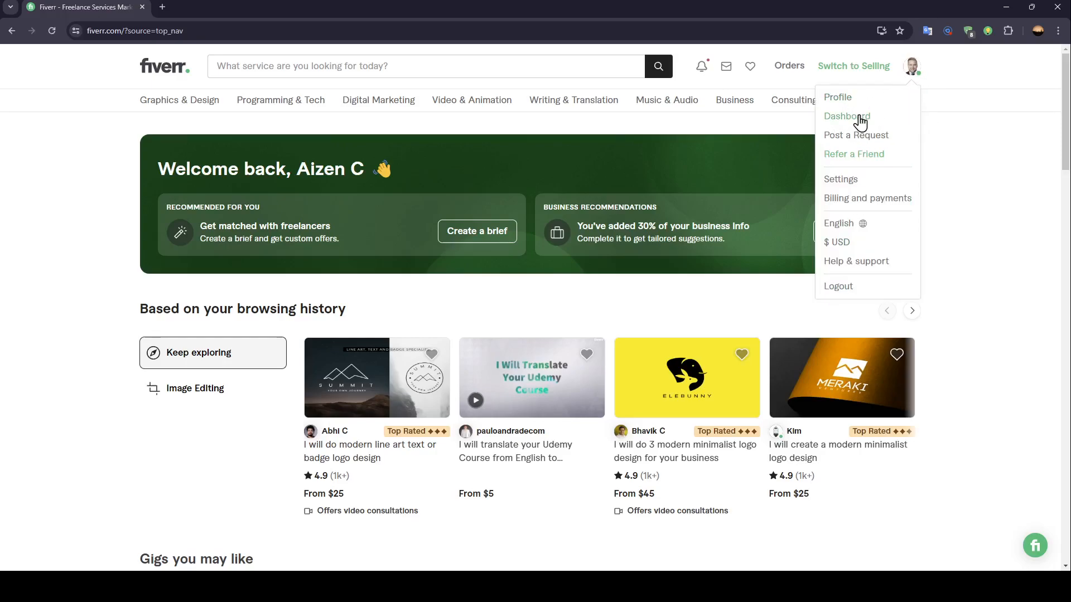
pyautogui.moveTo(847, 161)
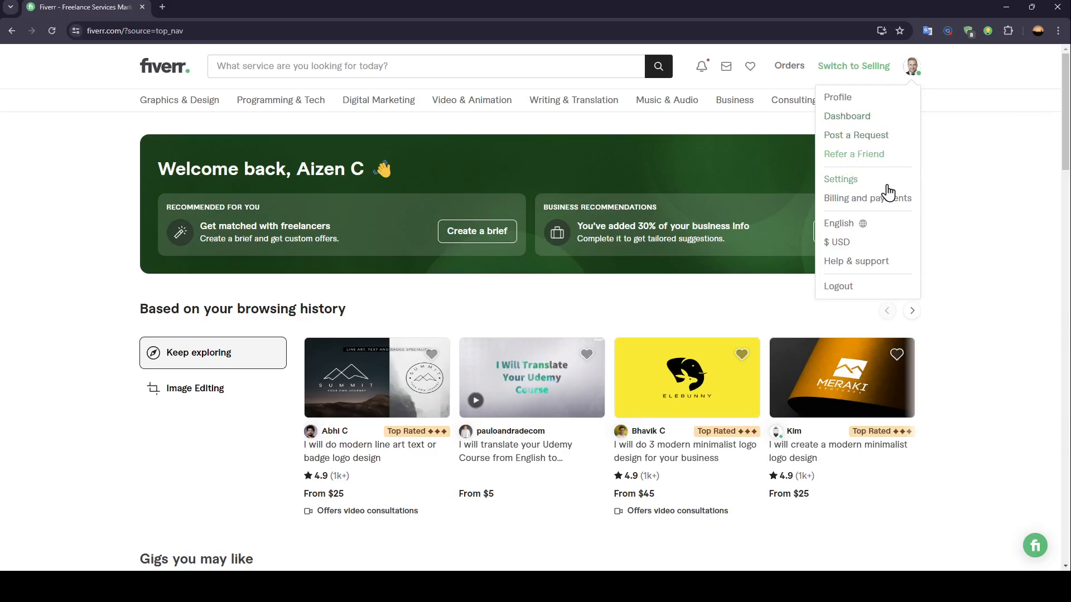
pyautogui.moveTo(886, 212)
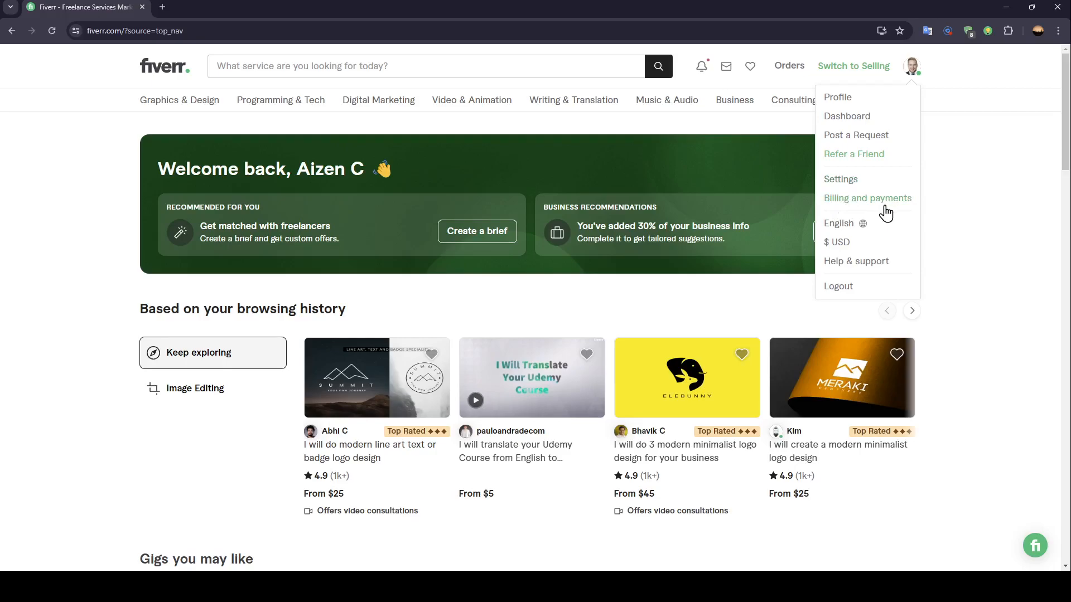
pyautogui.moveTo(857, 249)
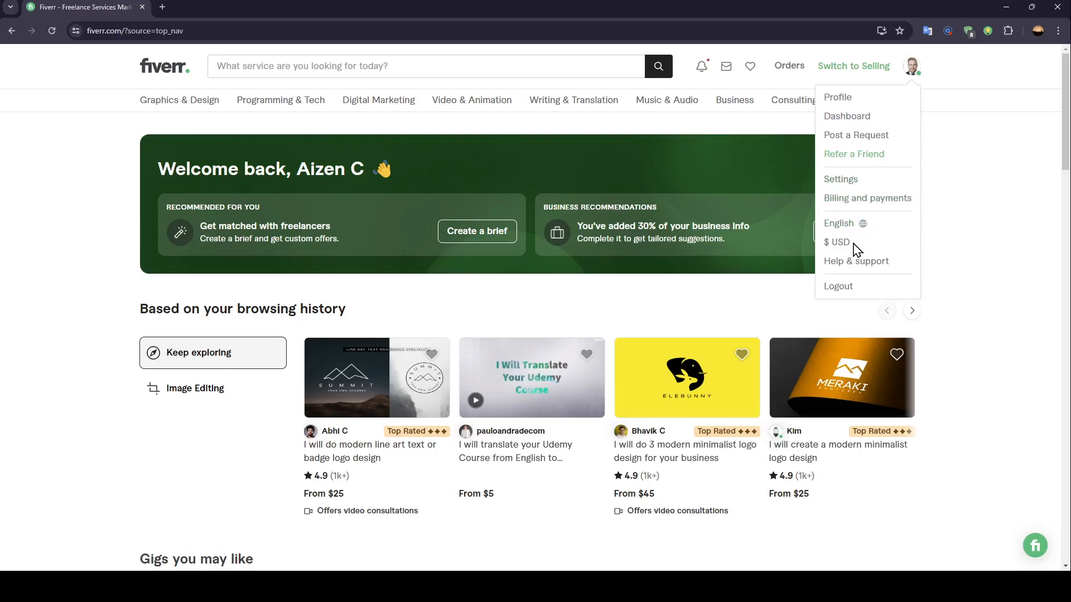
pyautogui.moveTo(837, 243)
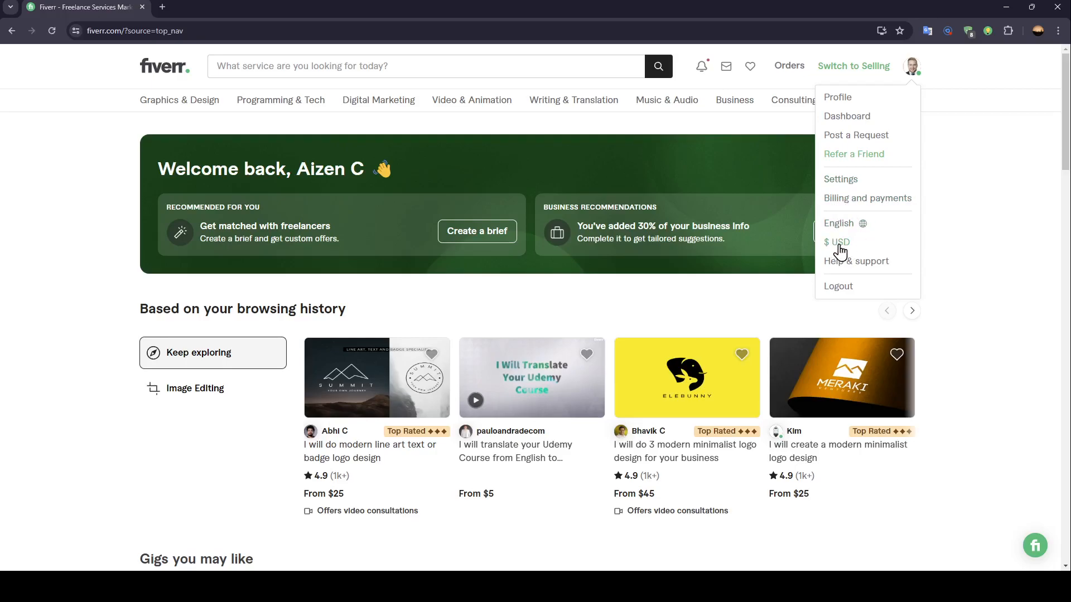
pyautogui.moveTo(856, 261)
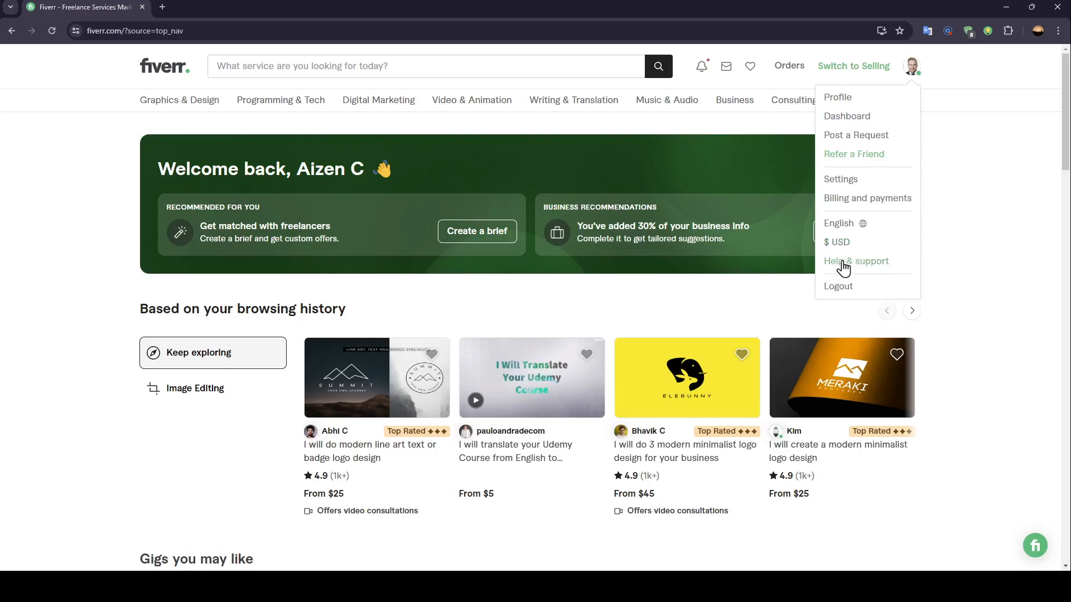
pyautogui.moveTo(861, 286)
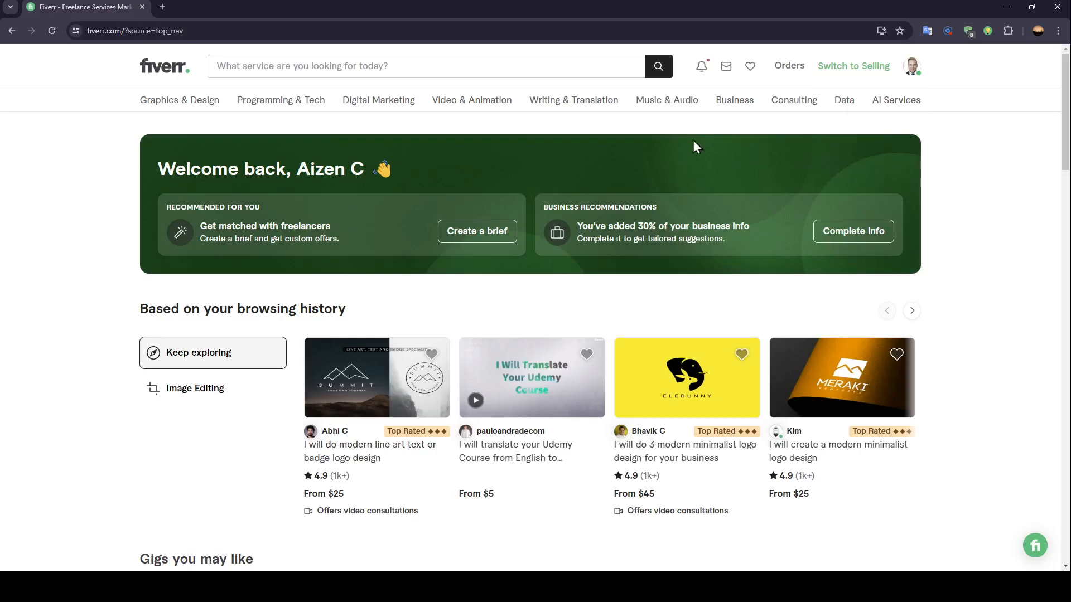
pyautogui.moveTo(471, 100)
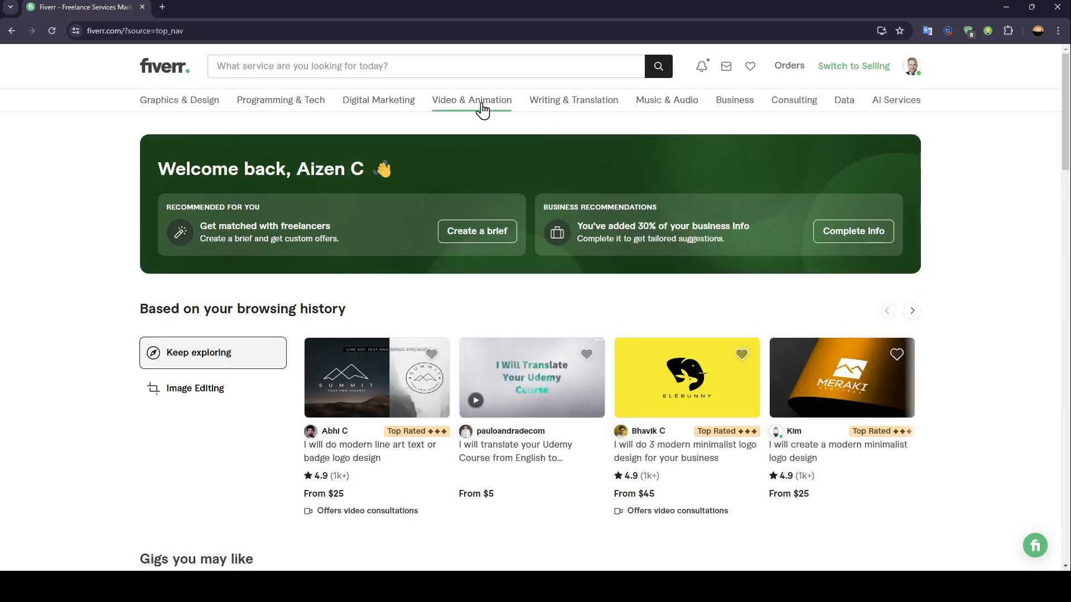
pyautogui.moveTo(573, 100)
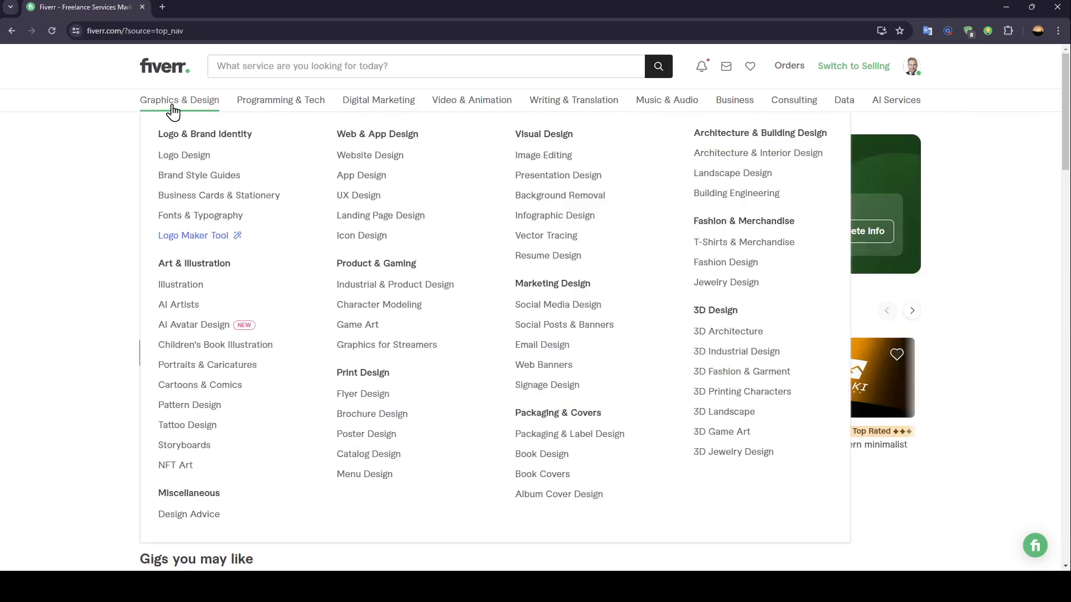
pyautogui.moveTo(225, 216)
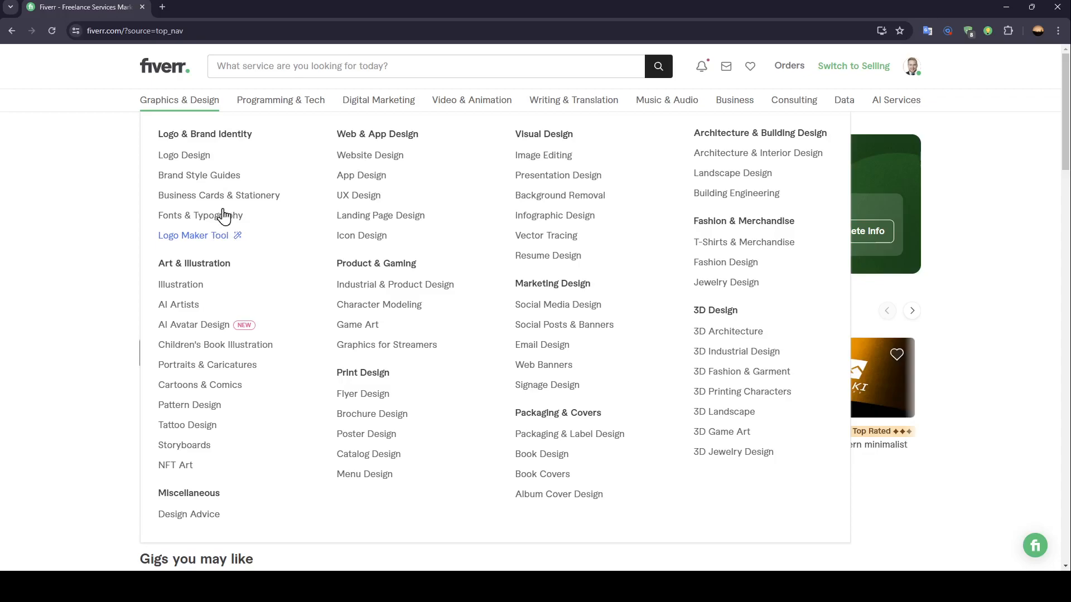
pyautogui.click(183, 155)
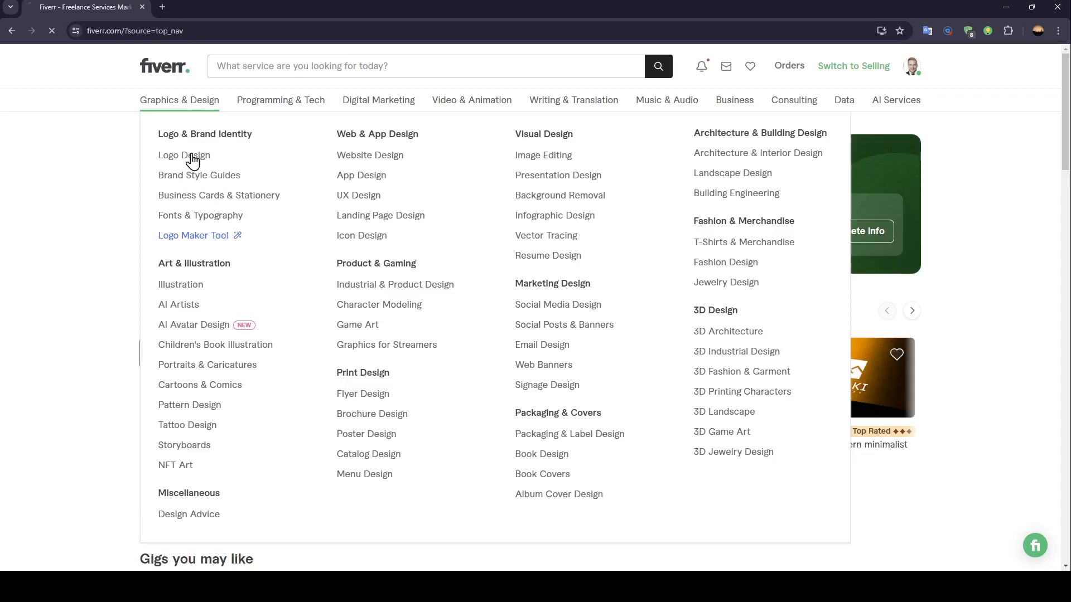
# Scroll the Logo Design results and open the $35 modern minimalist business logo gig.
pyautogui.click(184, 155)
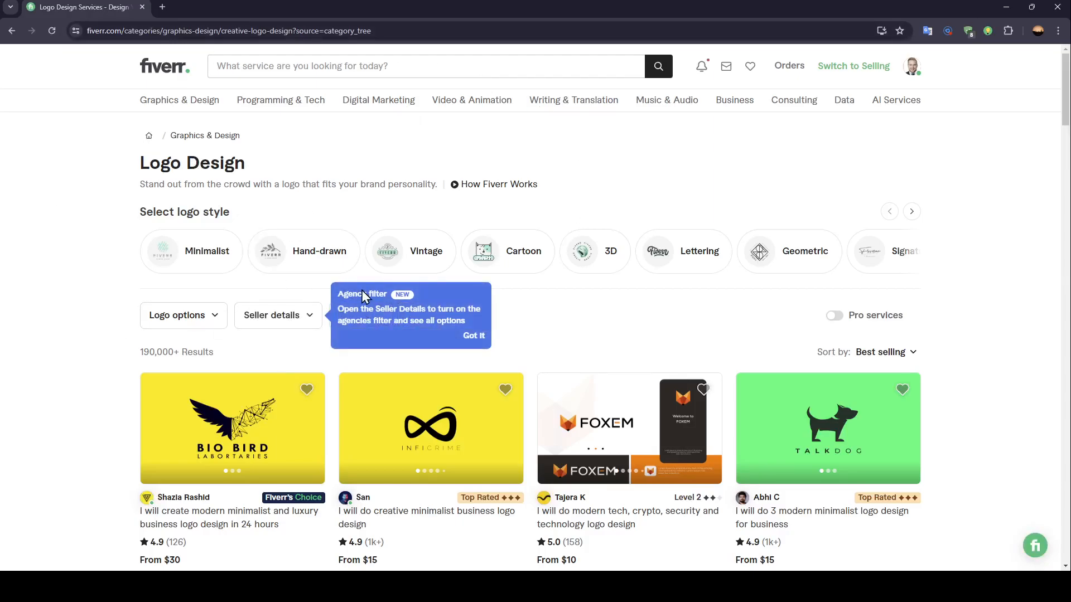
pyautogui.scroll(-3)
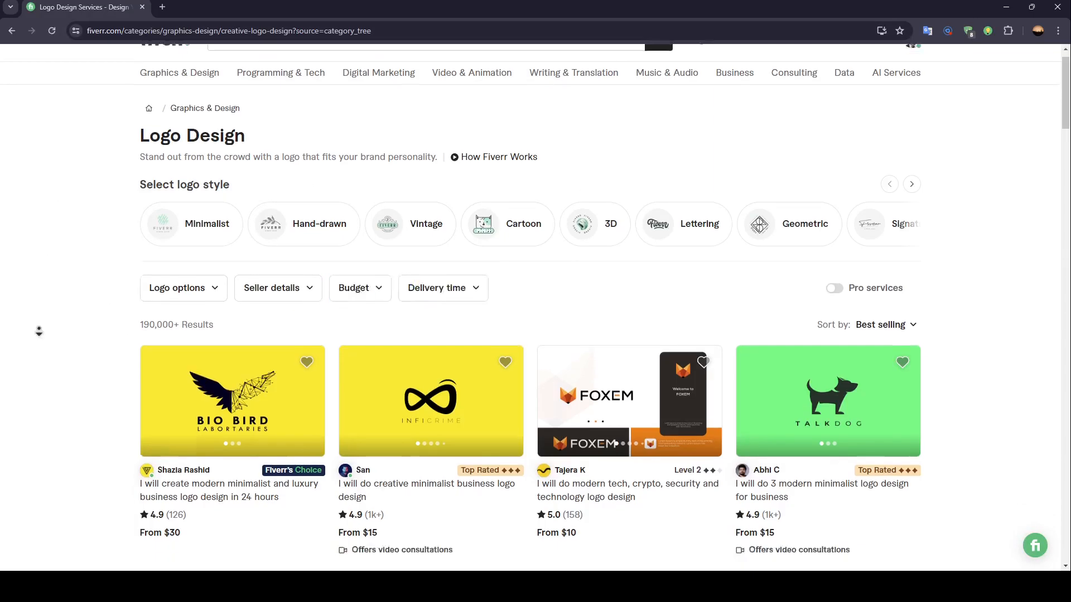
pyautogui.scroll(-3)
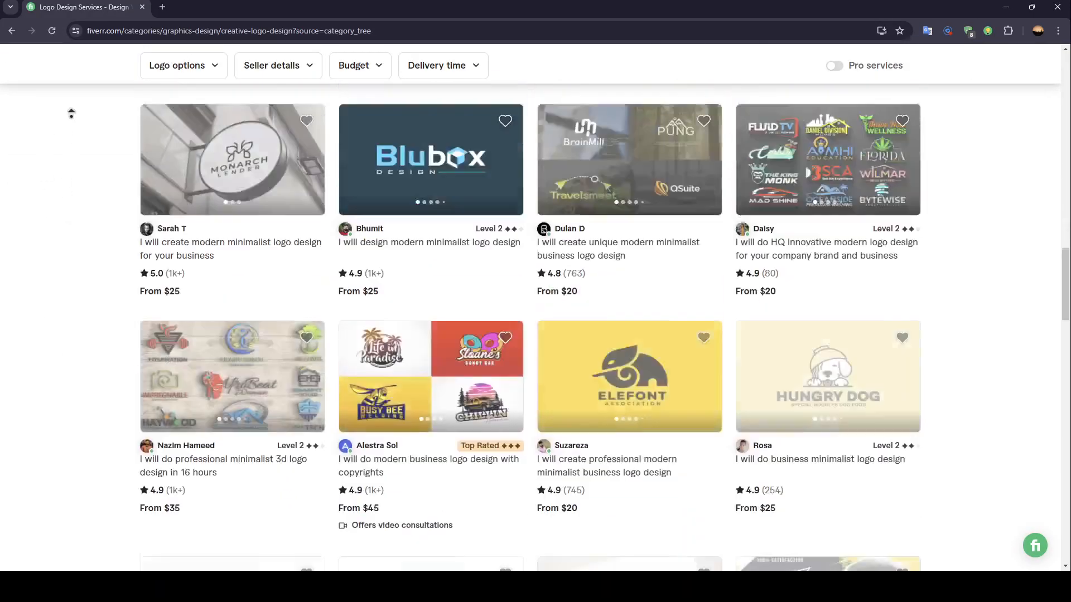
pyautogui.scroll(-3)
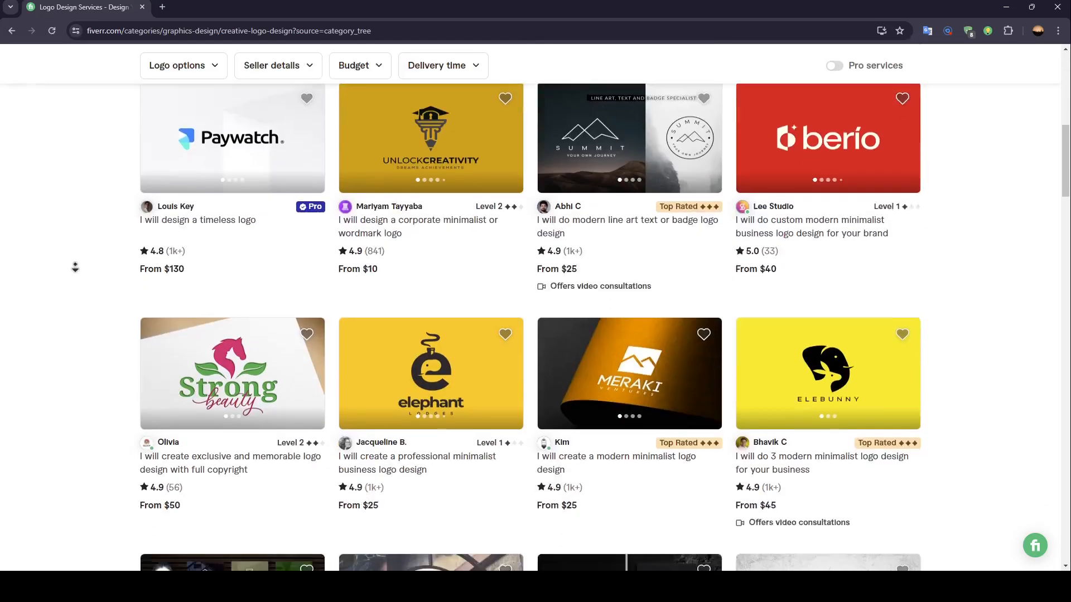
pyautogui.scroll(-3)
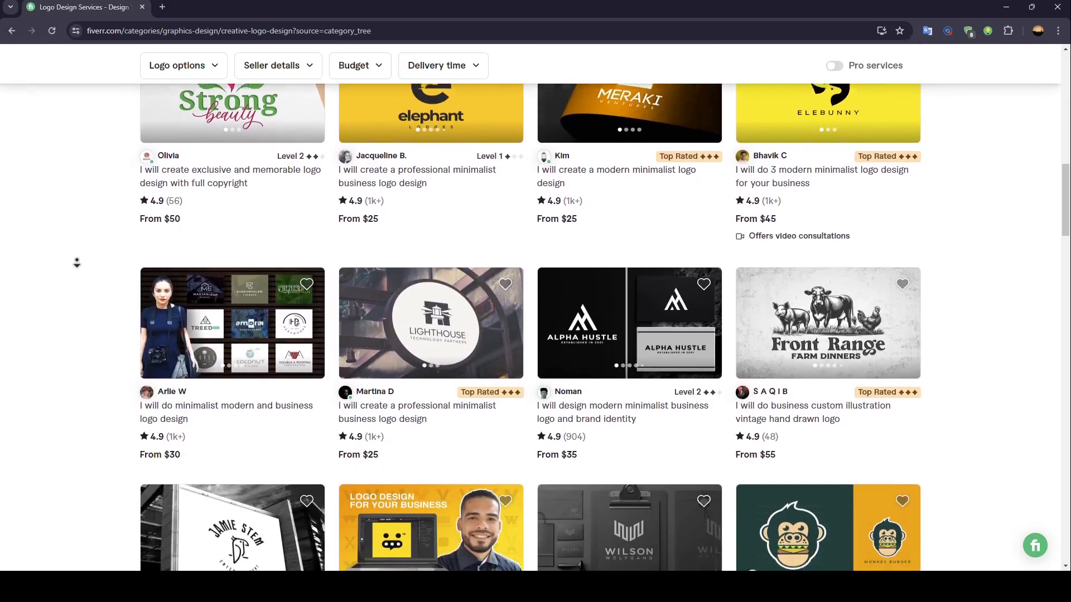
pyautogui.click(628, 323)
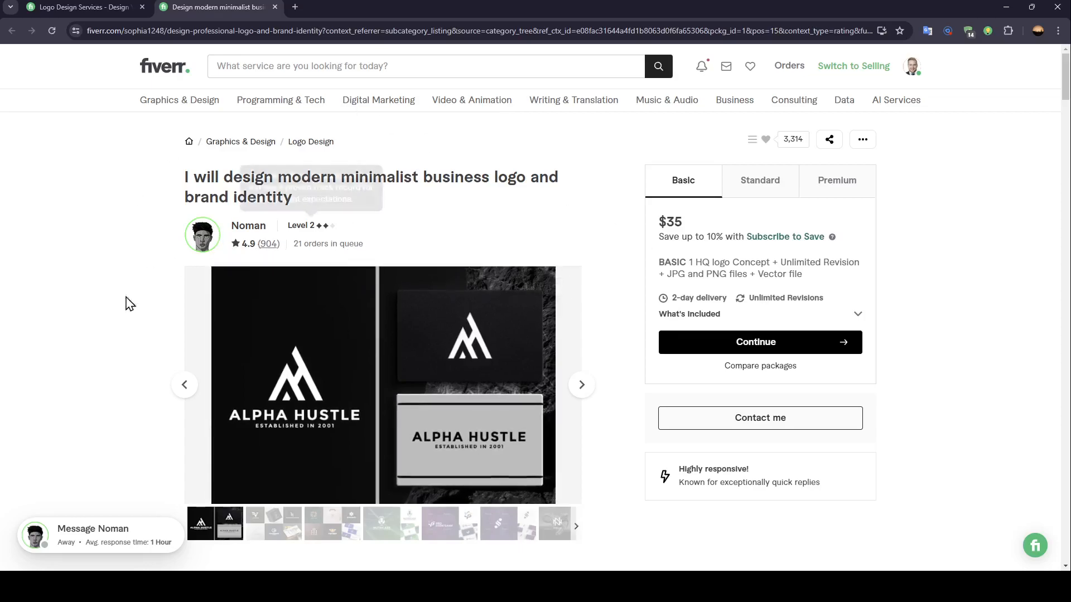
# Order the $35 Basic package as a single order and continue to checkout.
pyautogui.scroll(-3)
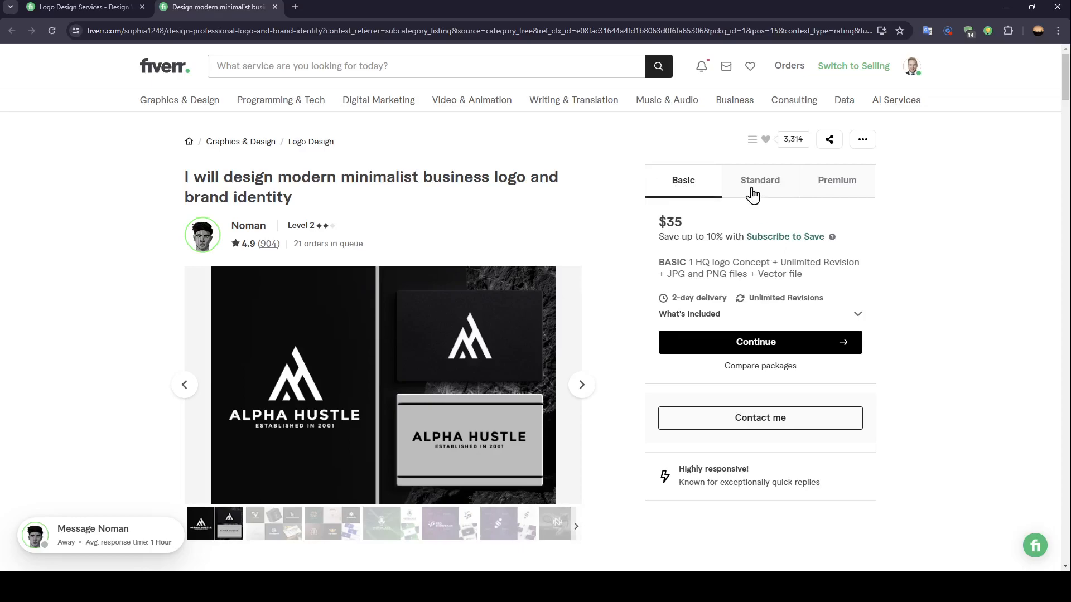
pyautogui.moveTo(699, 191)
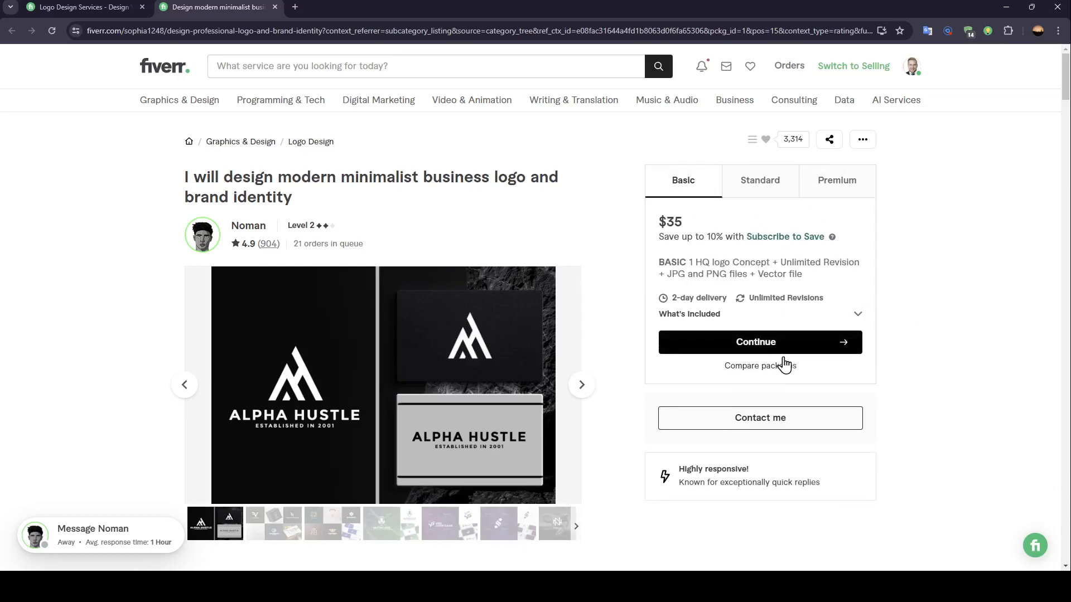
pyautogui.click(759, 342)
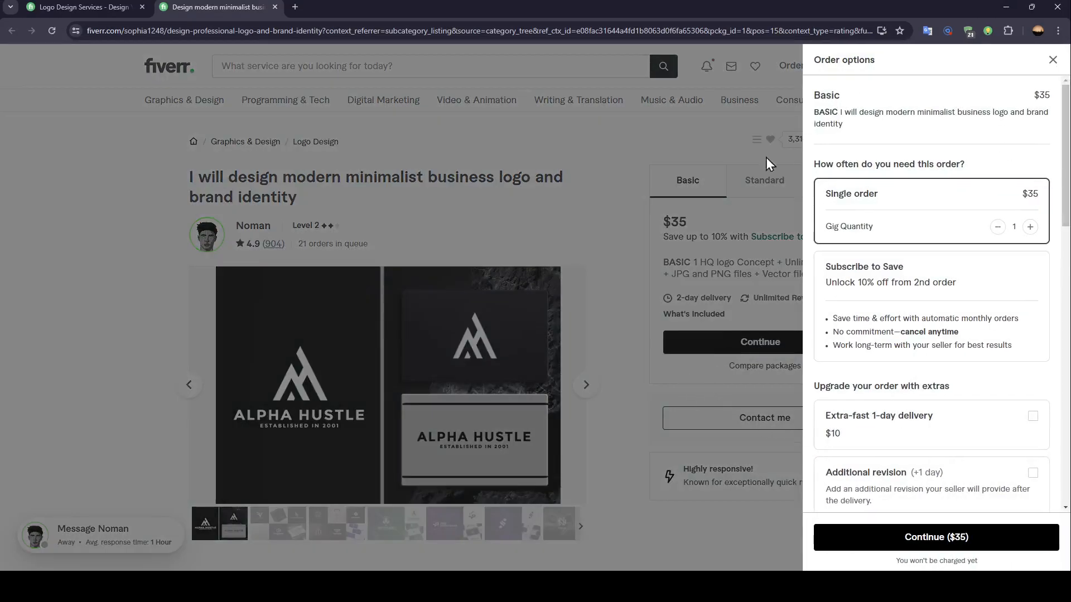
pyautogui.moveTo(936, 536)
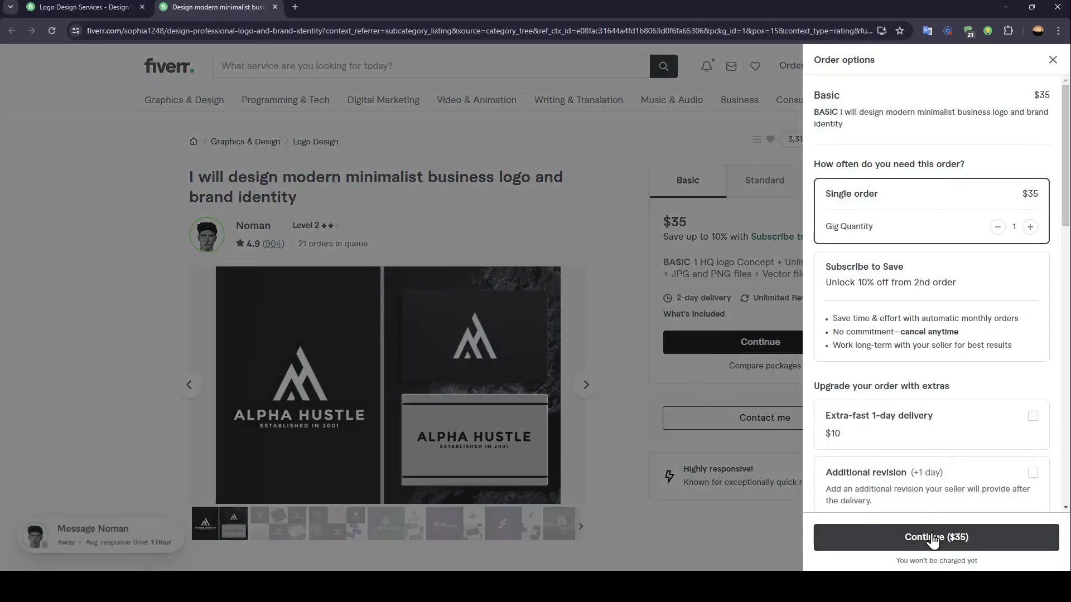
pyautogui.click(936, 537)
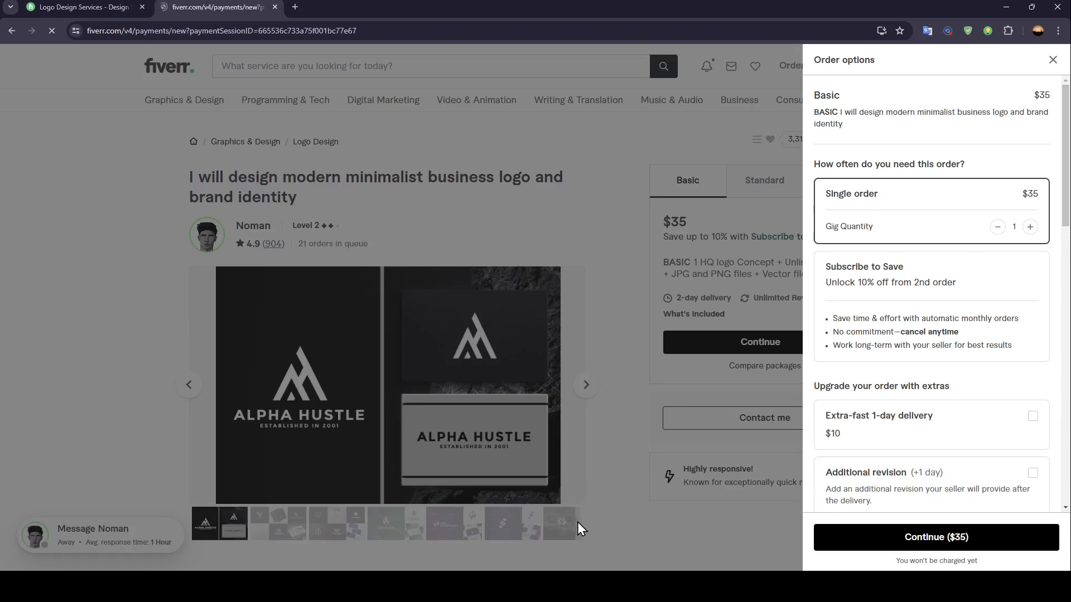
# Let the Secure Checkout page load and review the $39.43 total and empty card fields.
pyautogui.click(935, 536)
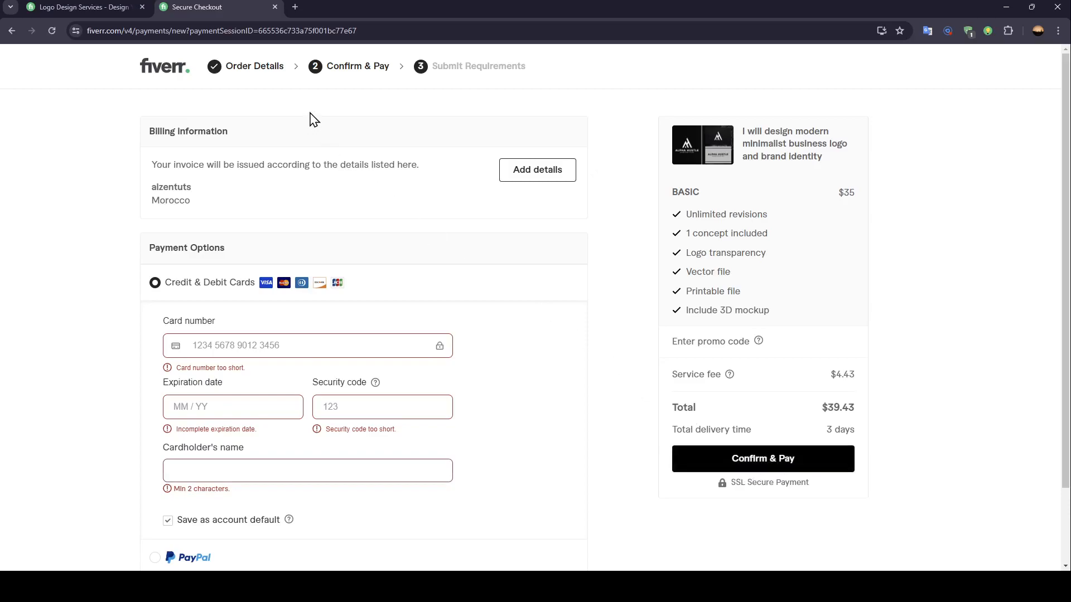
pyautogui.moveTo(279, 96)
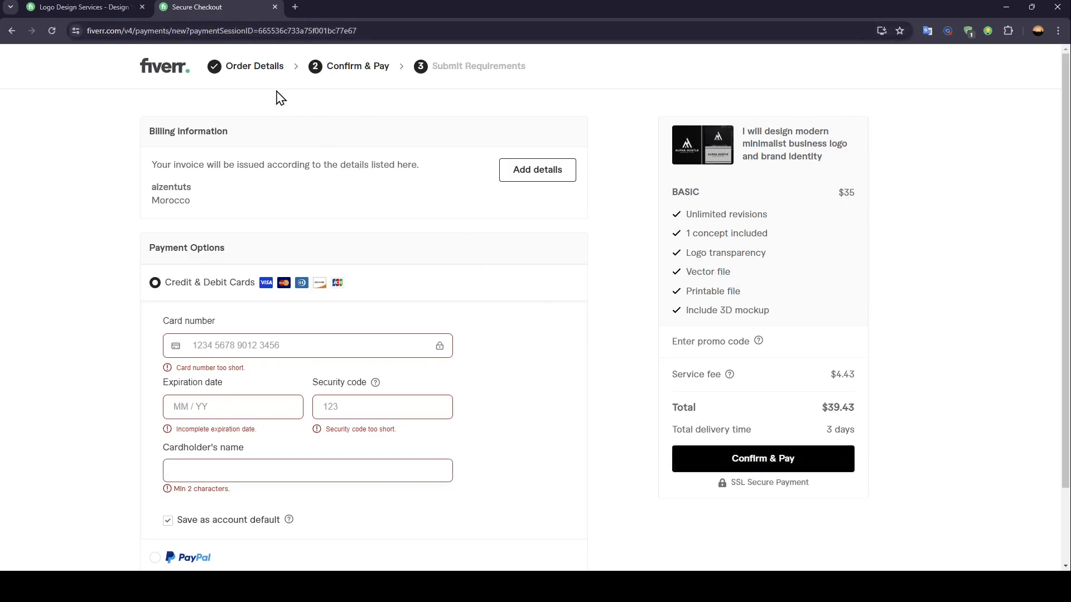
pyautogui.moveTo(508, 271)
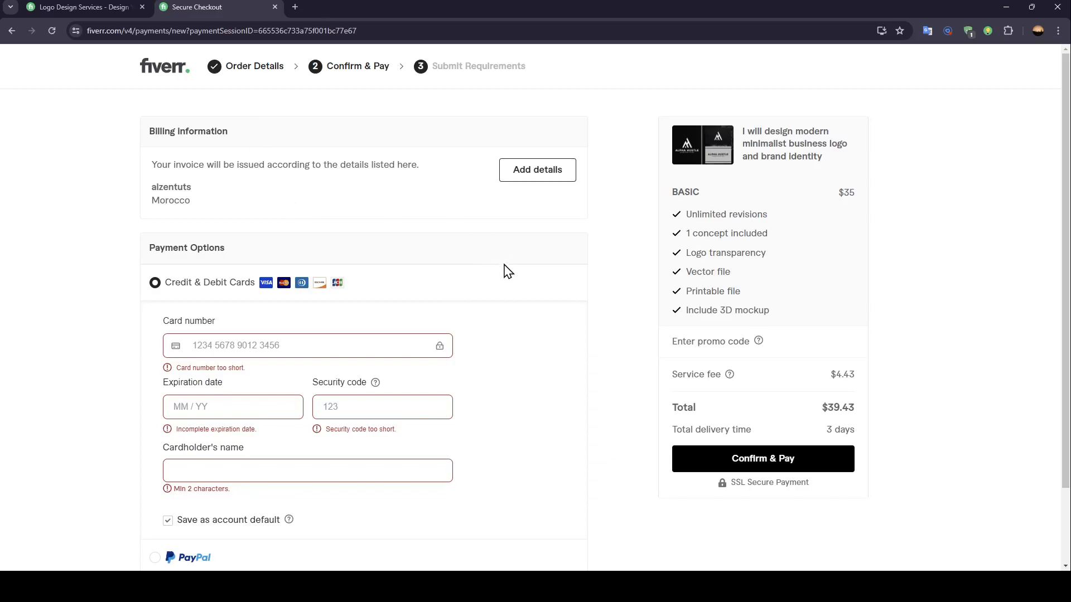
pyautogui.moveTo(524, 286)
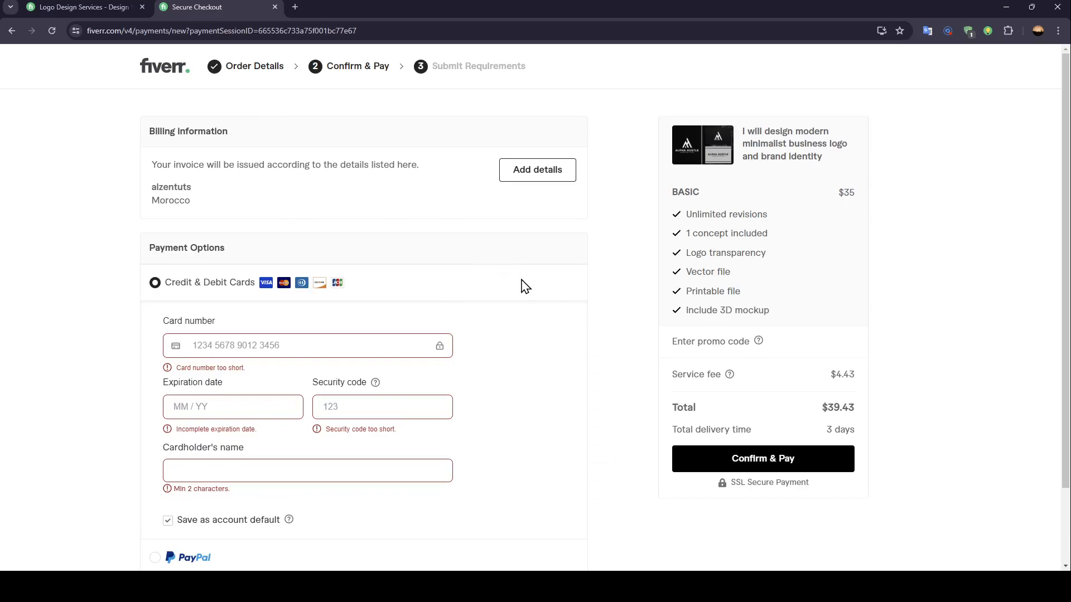